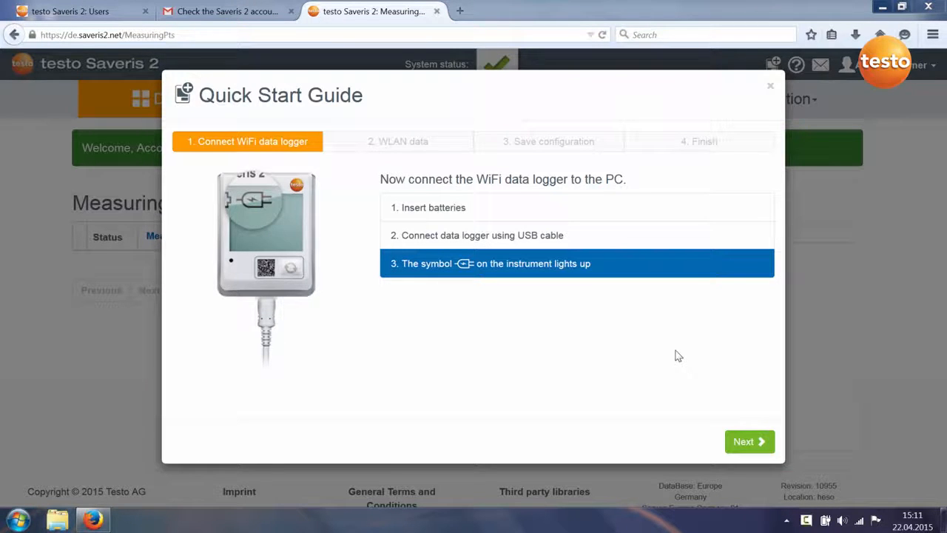
# - Advance the Quick Start Guide past Connect WiFi data logger to the WLAN data step
pyautogui.click(748, 441)
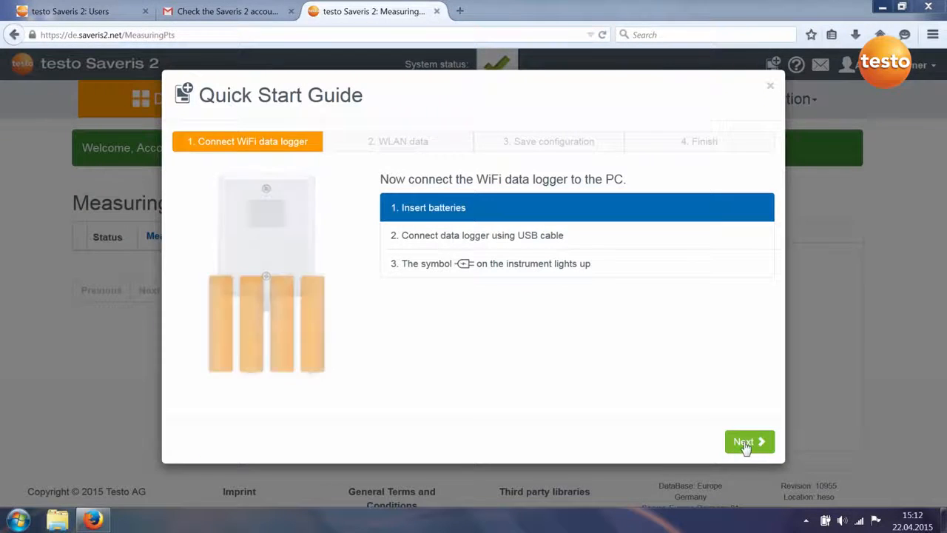
pyautogui.click(748, 441)
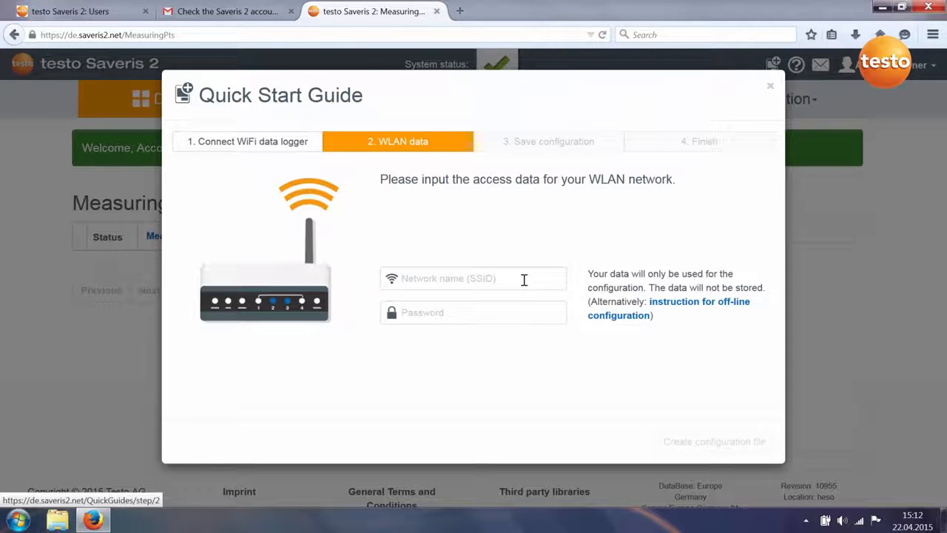
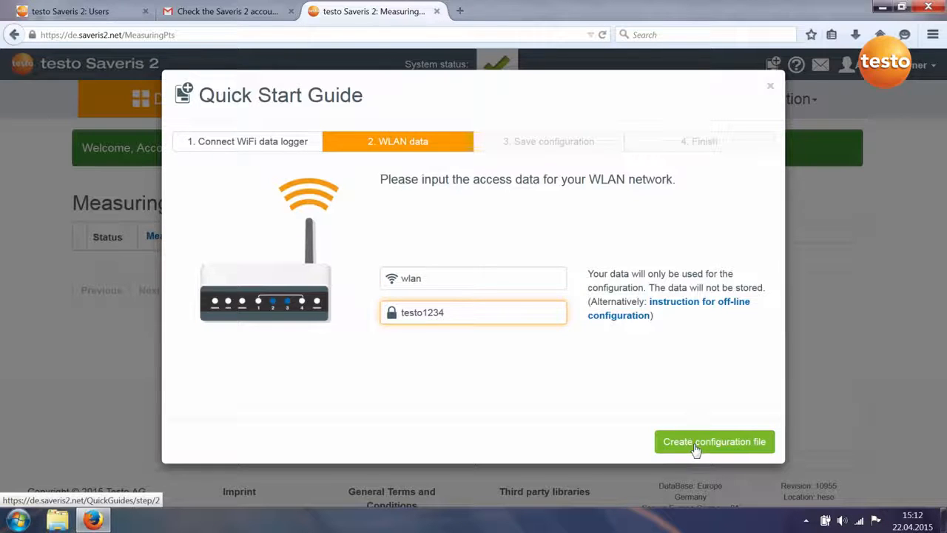
pyautogui.click(713, 441)
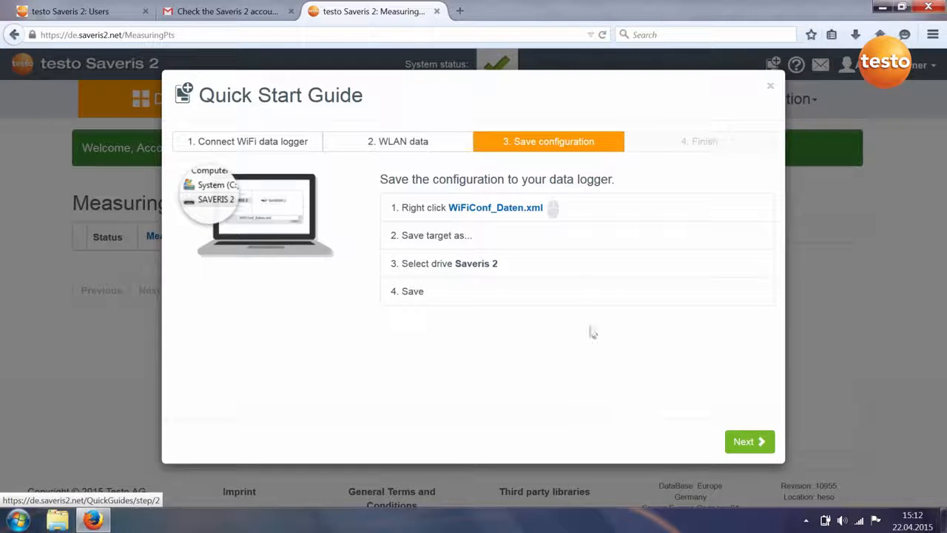
# - Choose Save Link As on the WiFiConf_Daten.xml link to begin saving it
pyautogui.rightClick(494, 207)
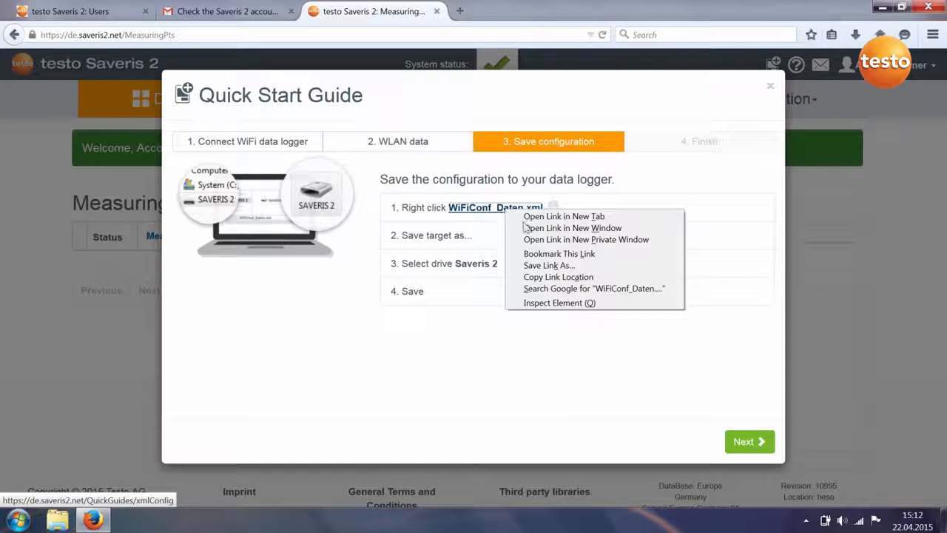
pyautogui.click(558, 269)
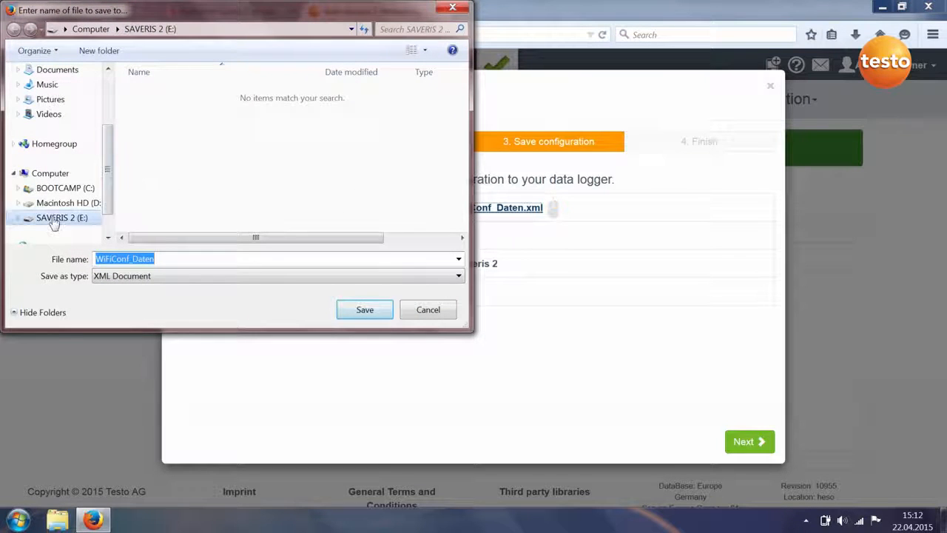
# - Save WiFiConf_Daten.xml onto the SAVERIS 2 (E:) drive
pyautogui.click(201, 259)
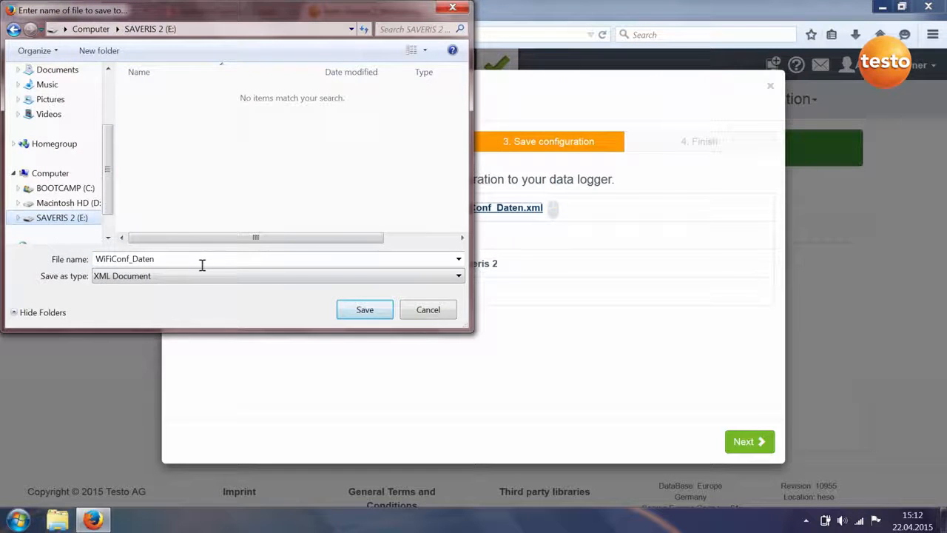
pyautogui.click(364, 310)
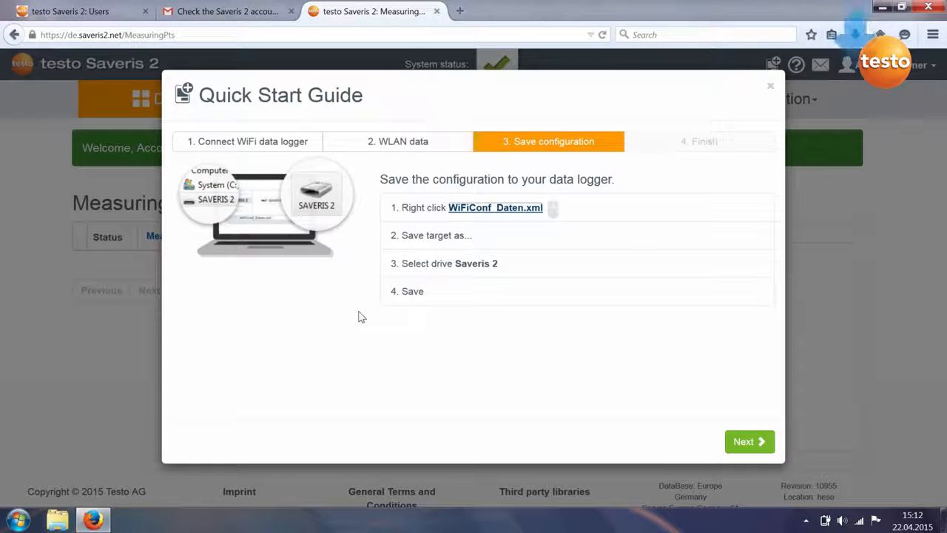